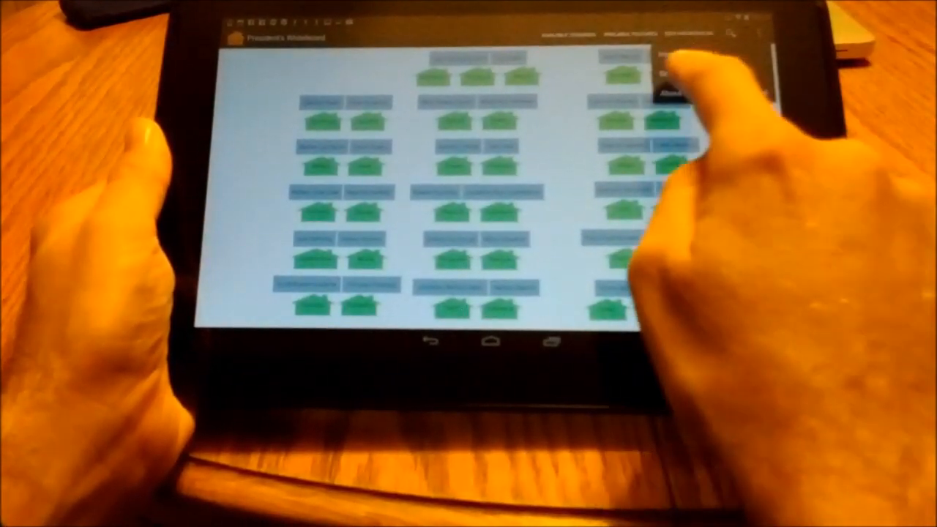
Dismiss the overflow menu and exit the whiteboard app to the tablet's home screen
click(766, 47)
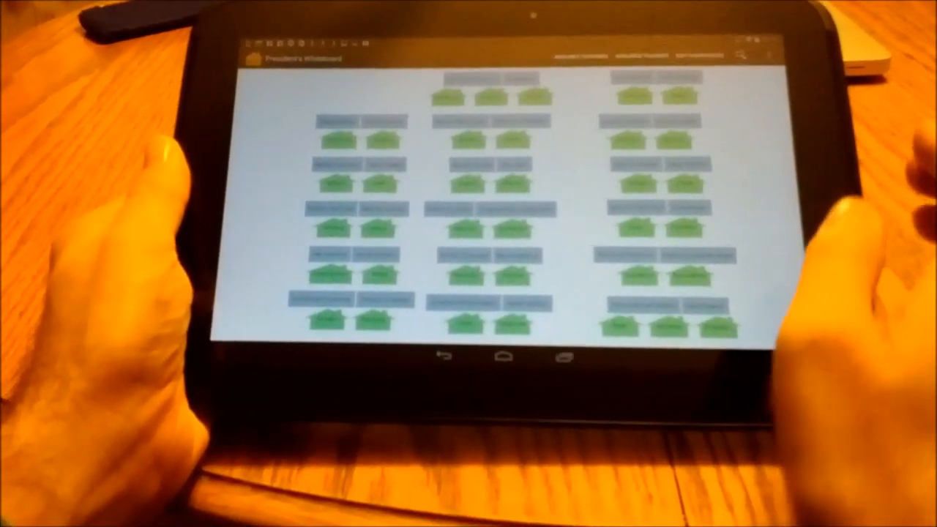
click(510, 356)
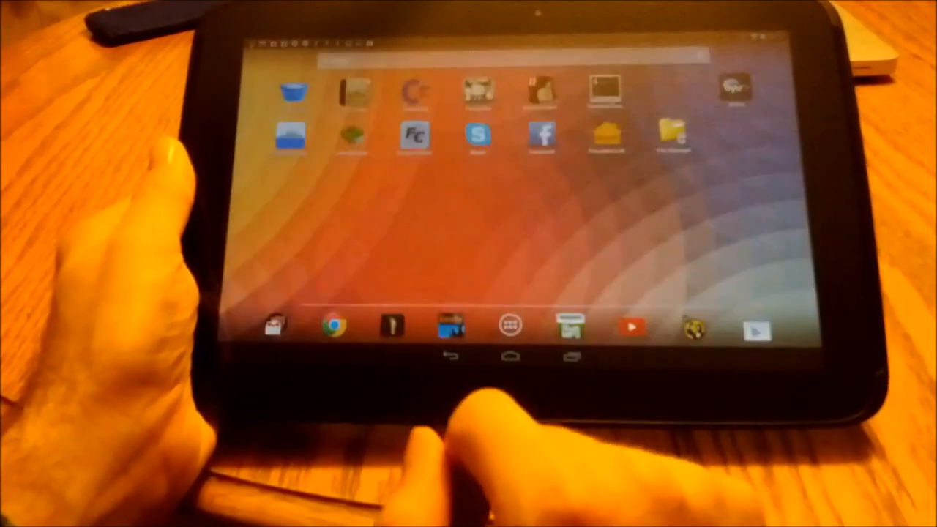